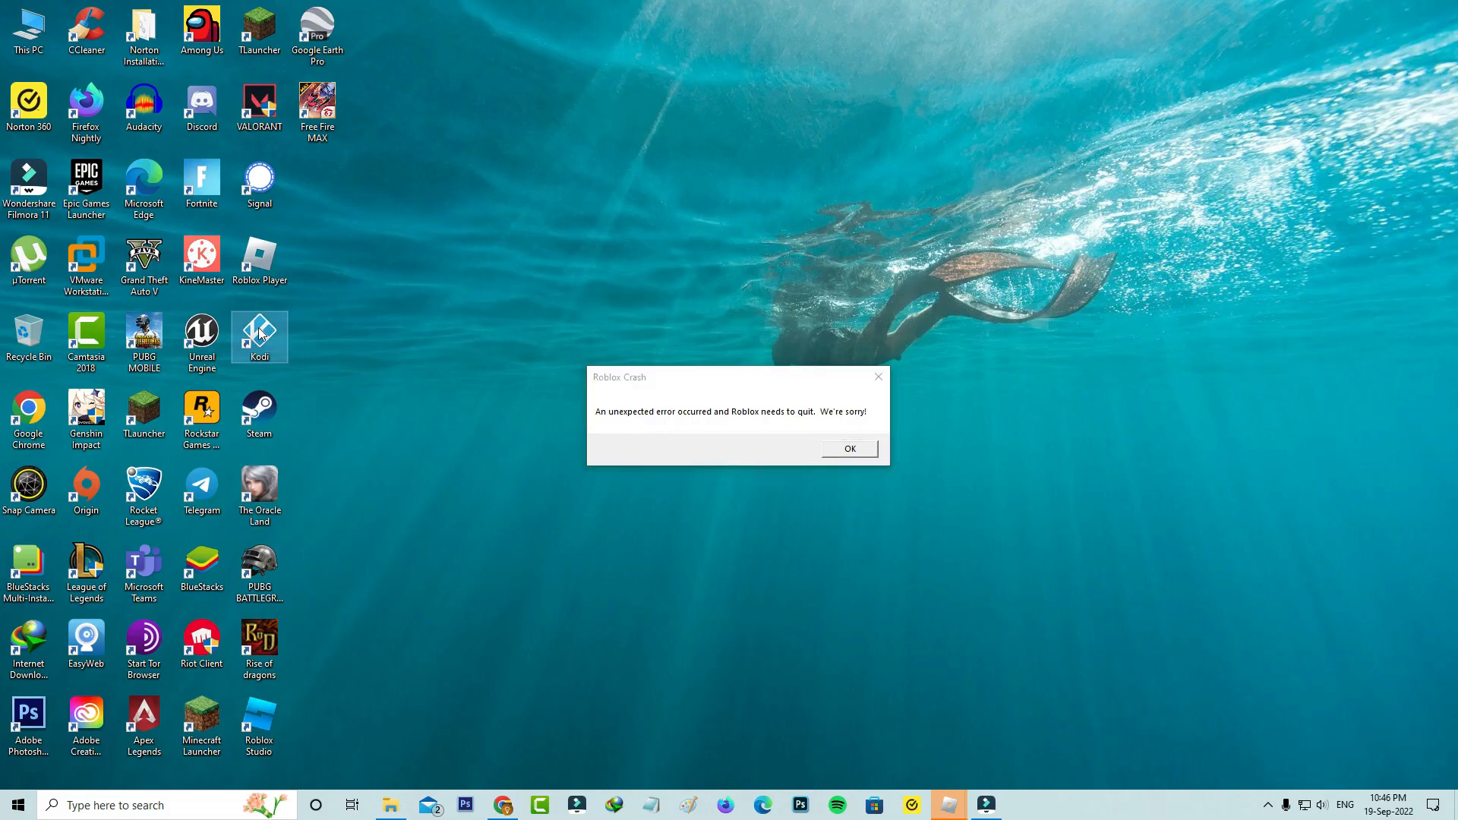
mouse_move(636, 325)
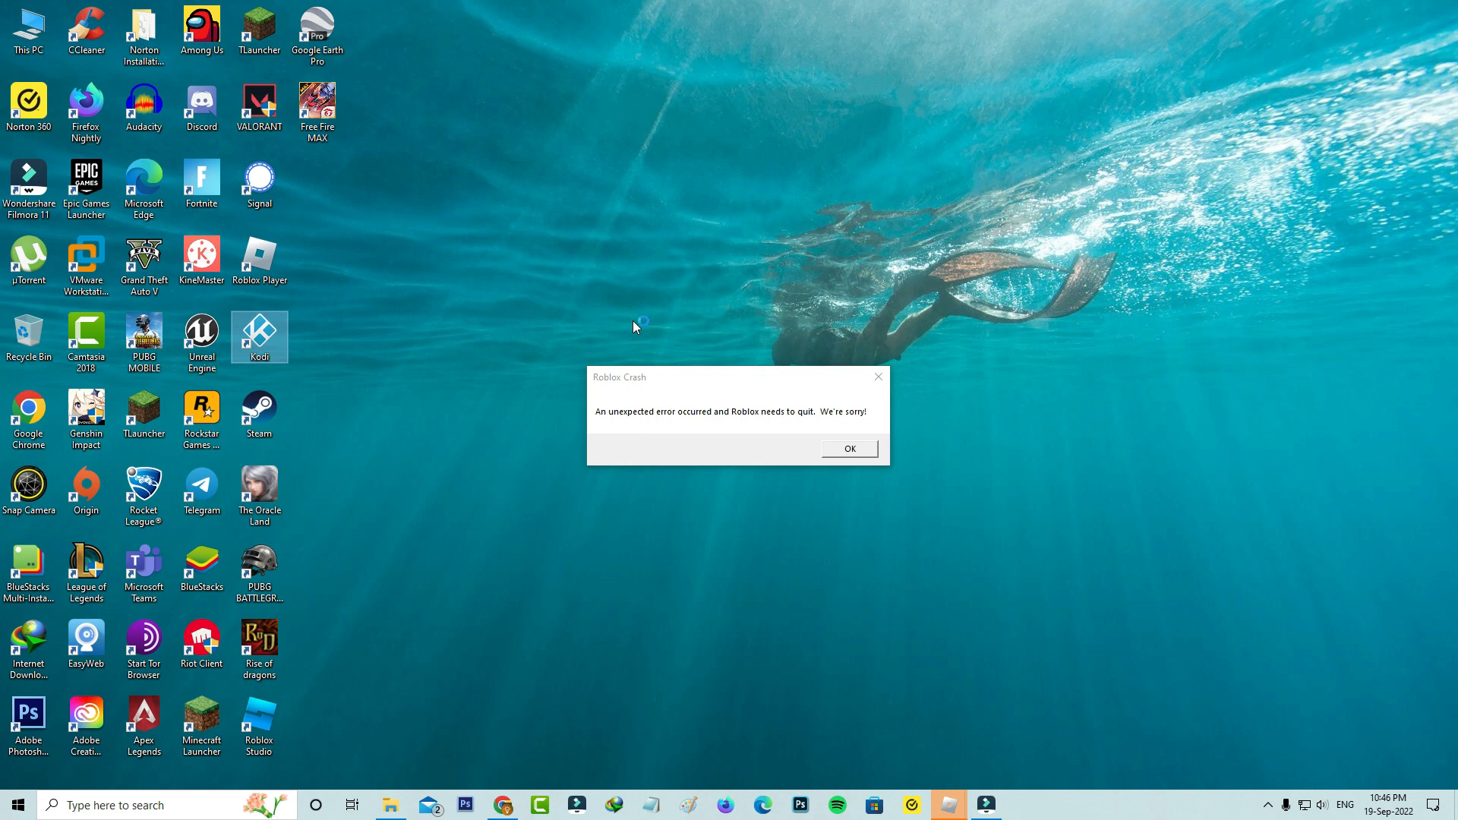
mouse_move(1050, 183)
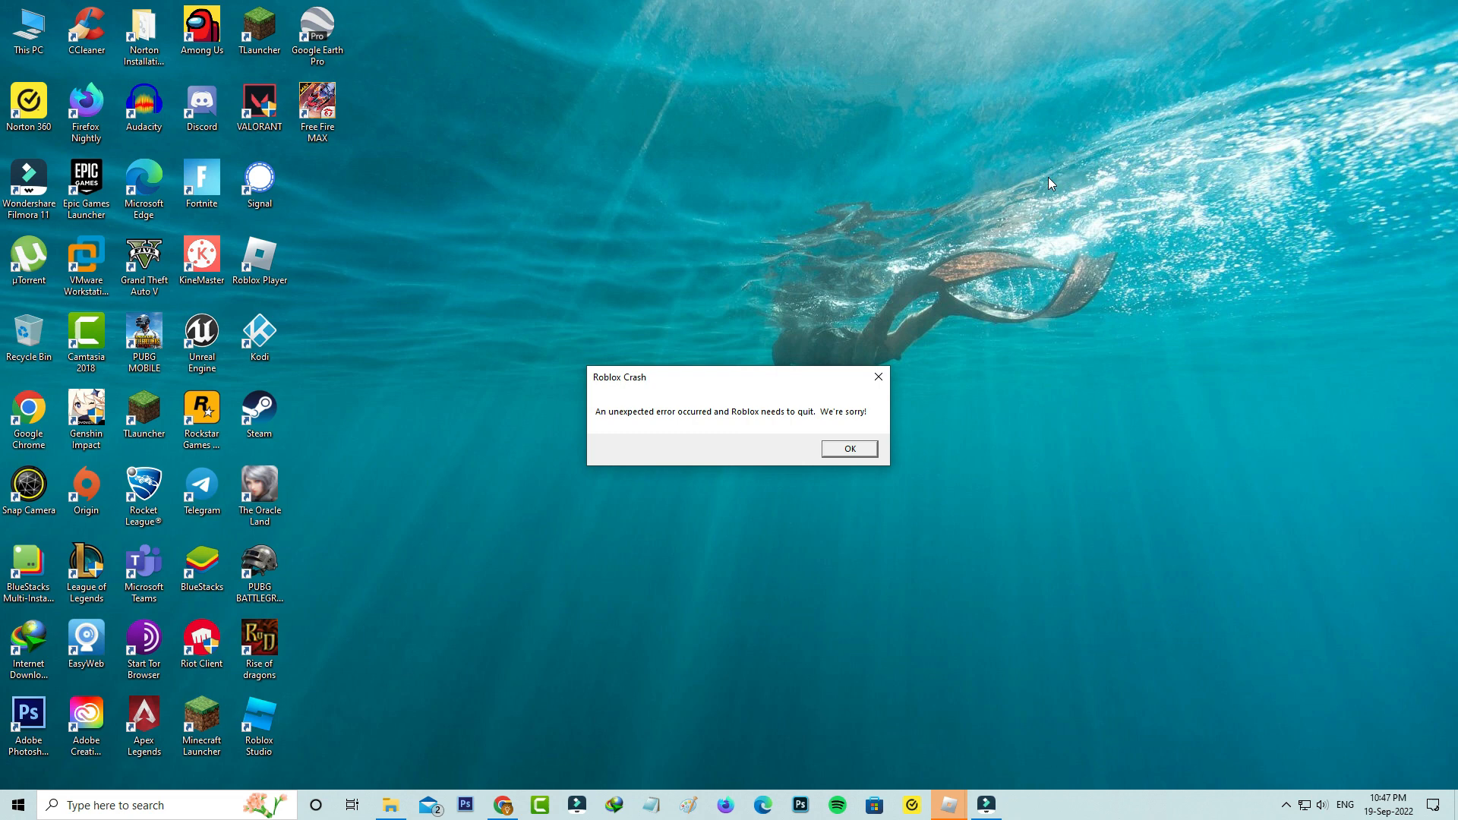
mouse_move(1045, 225)
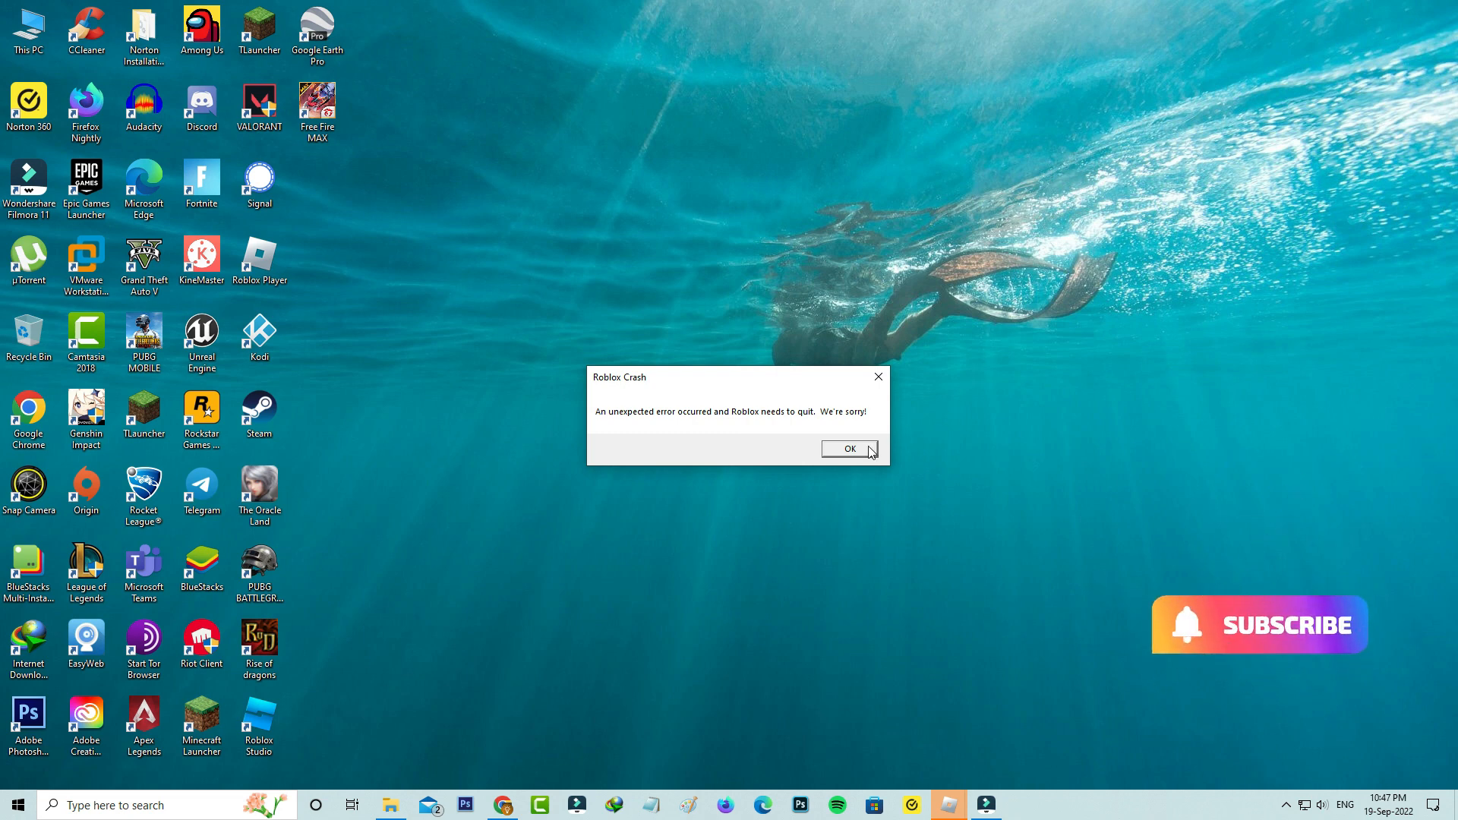
Step: Dismiss the Roblox crash message and end the Roblox Game Client process
left_click(848, 449)
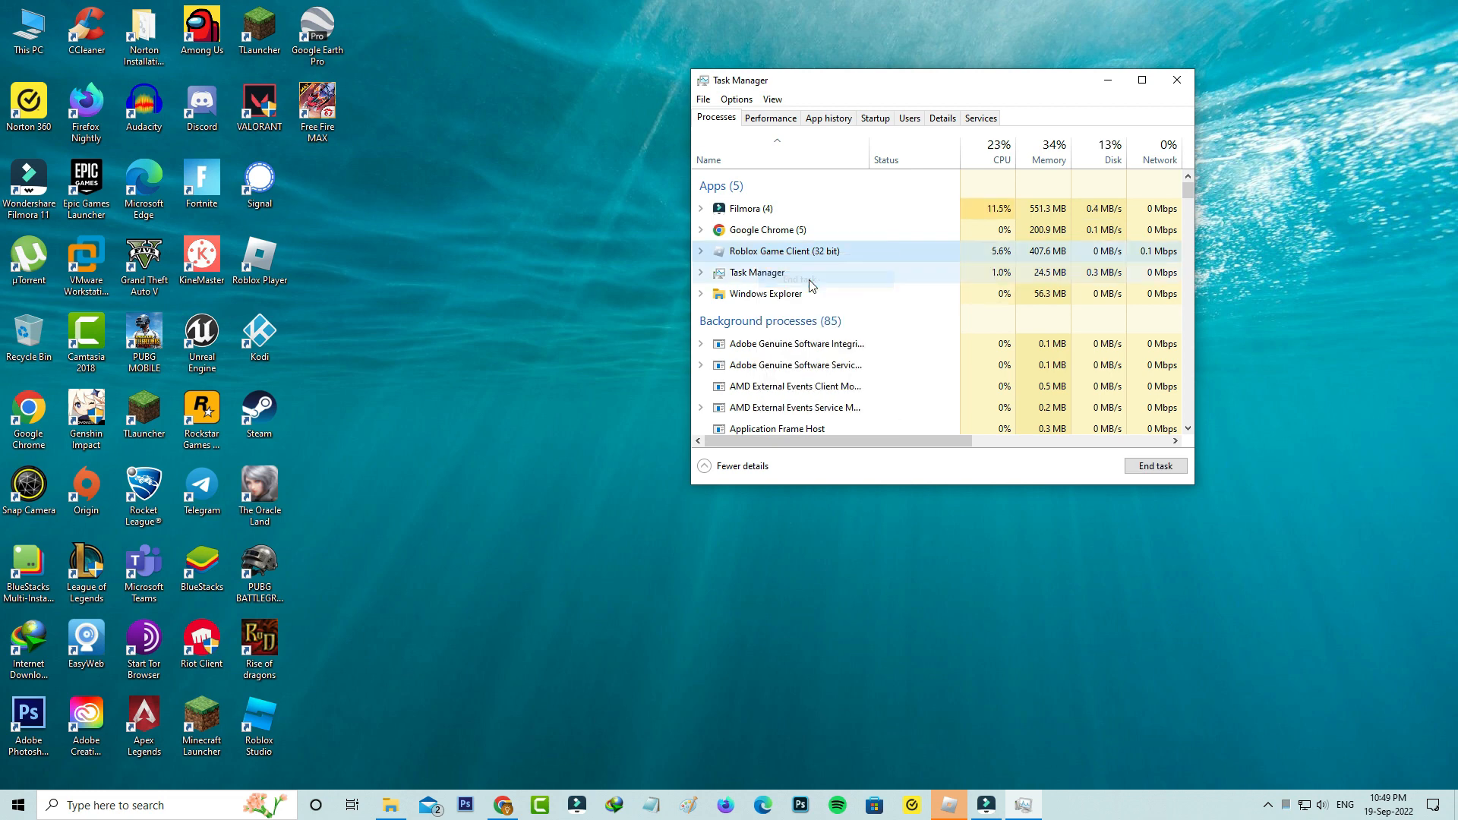
left_click(1154, 466)
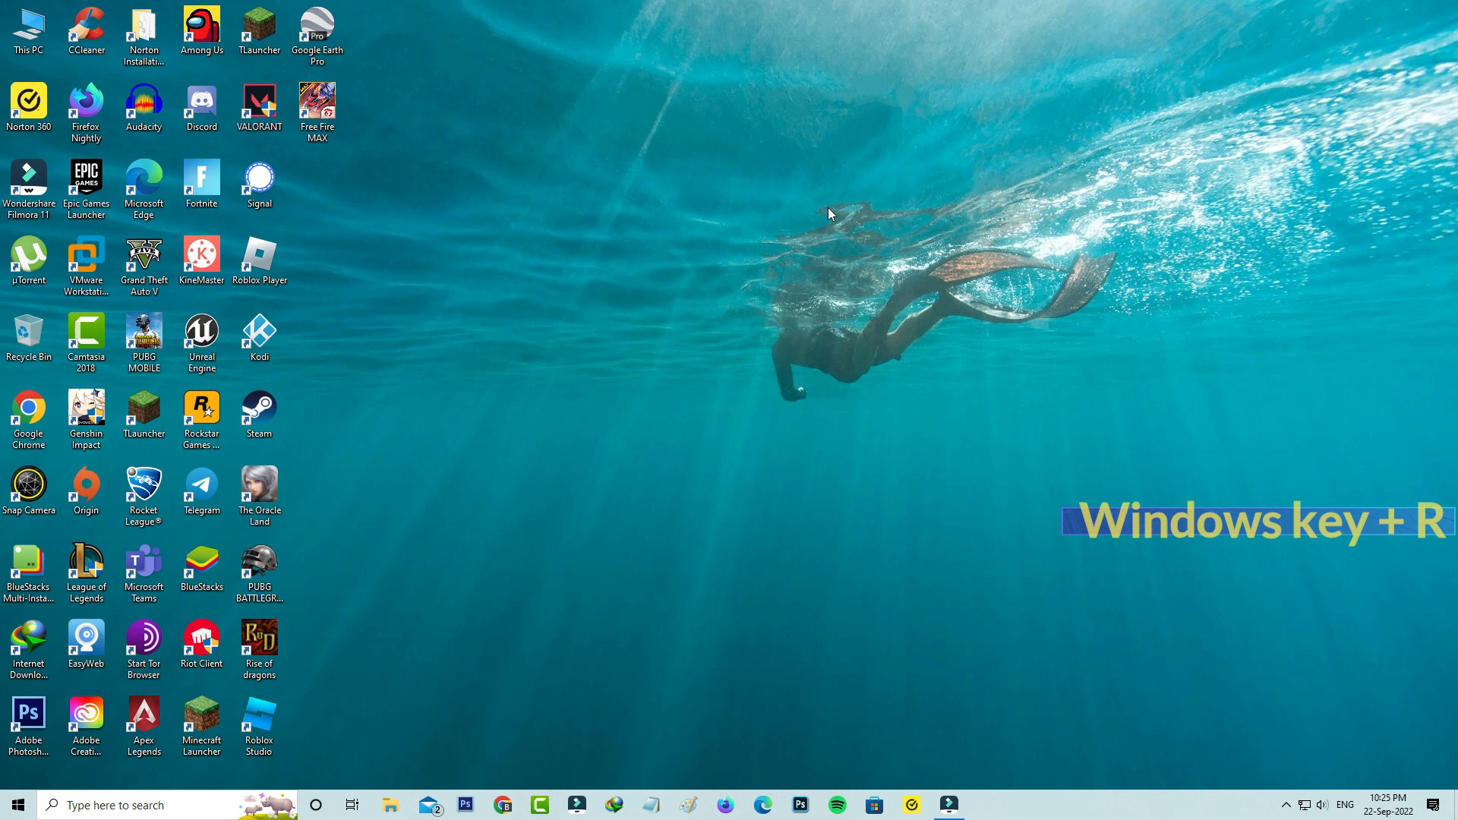
Step: Open the %localappdata% folder through the Run box
key("win+r")
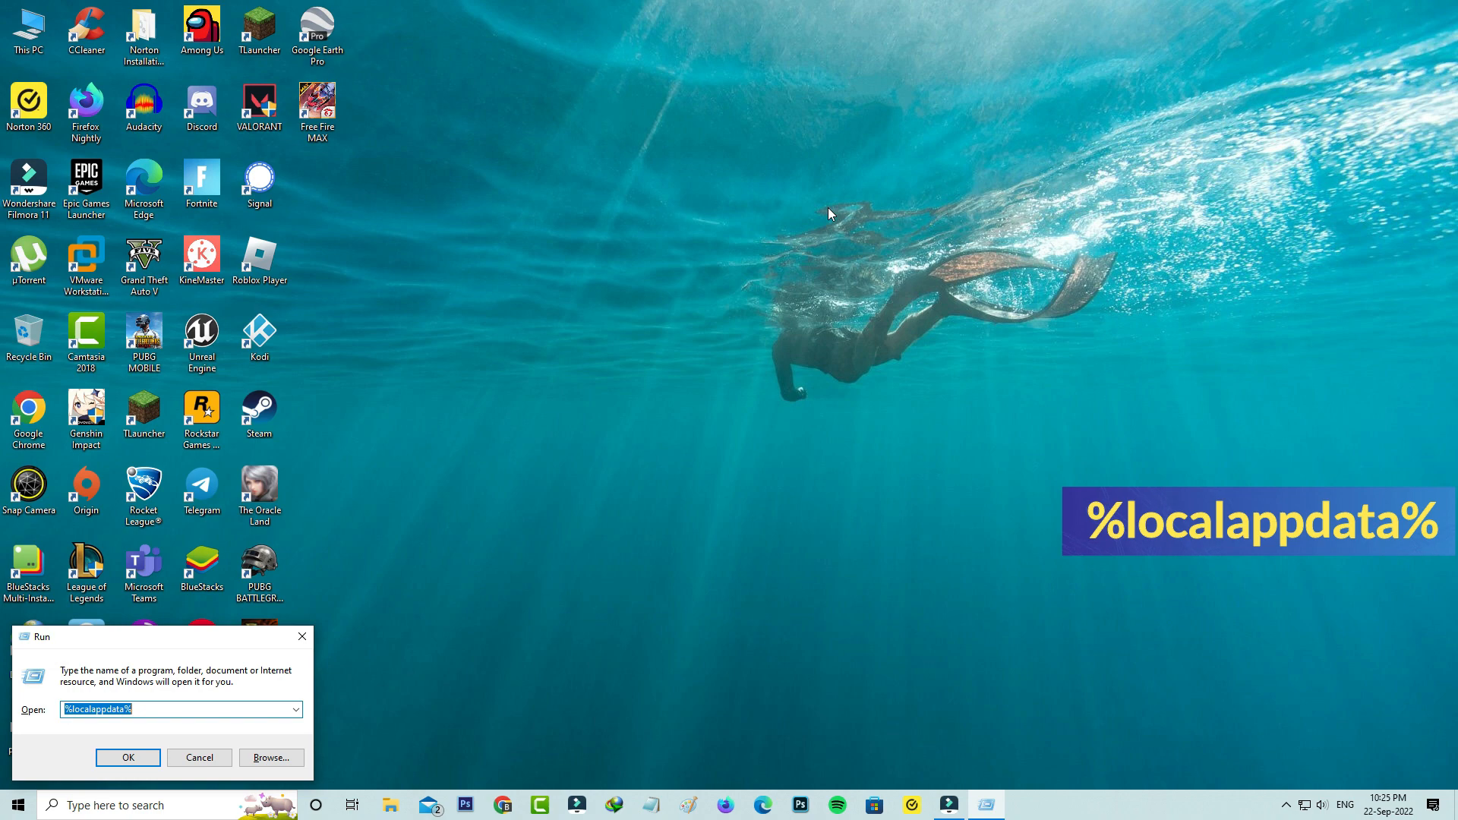
left_click(128, 756)
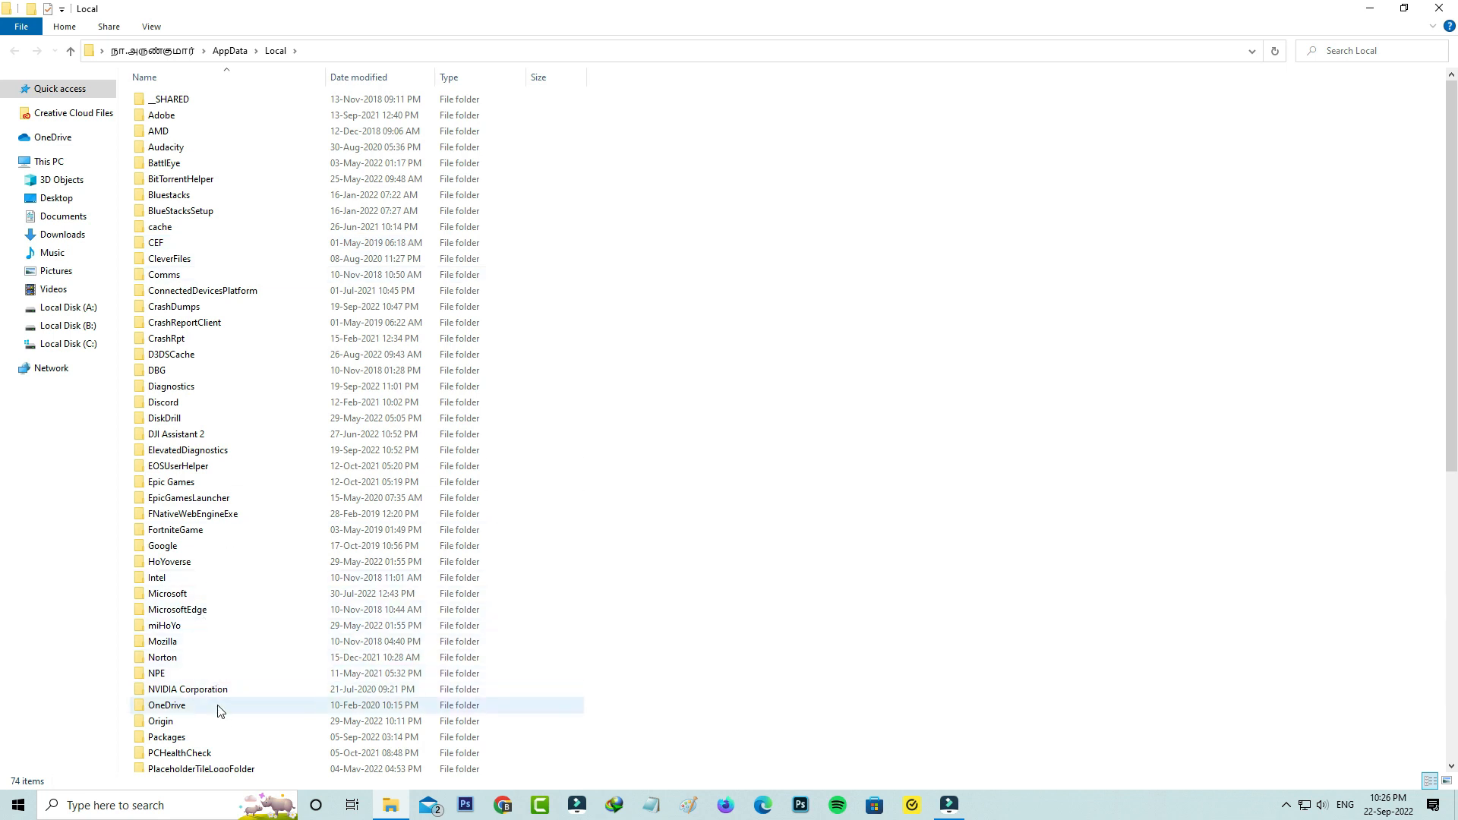
Step: Delete the Roblox folder from AppData\Local
scroll("down", 3)
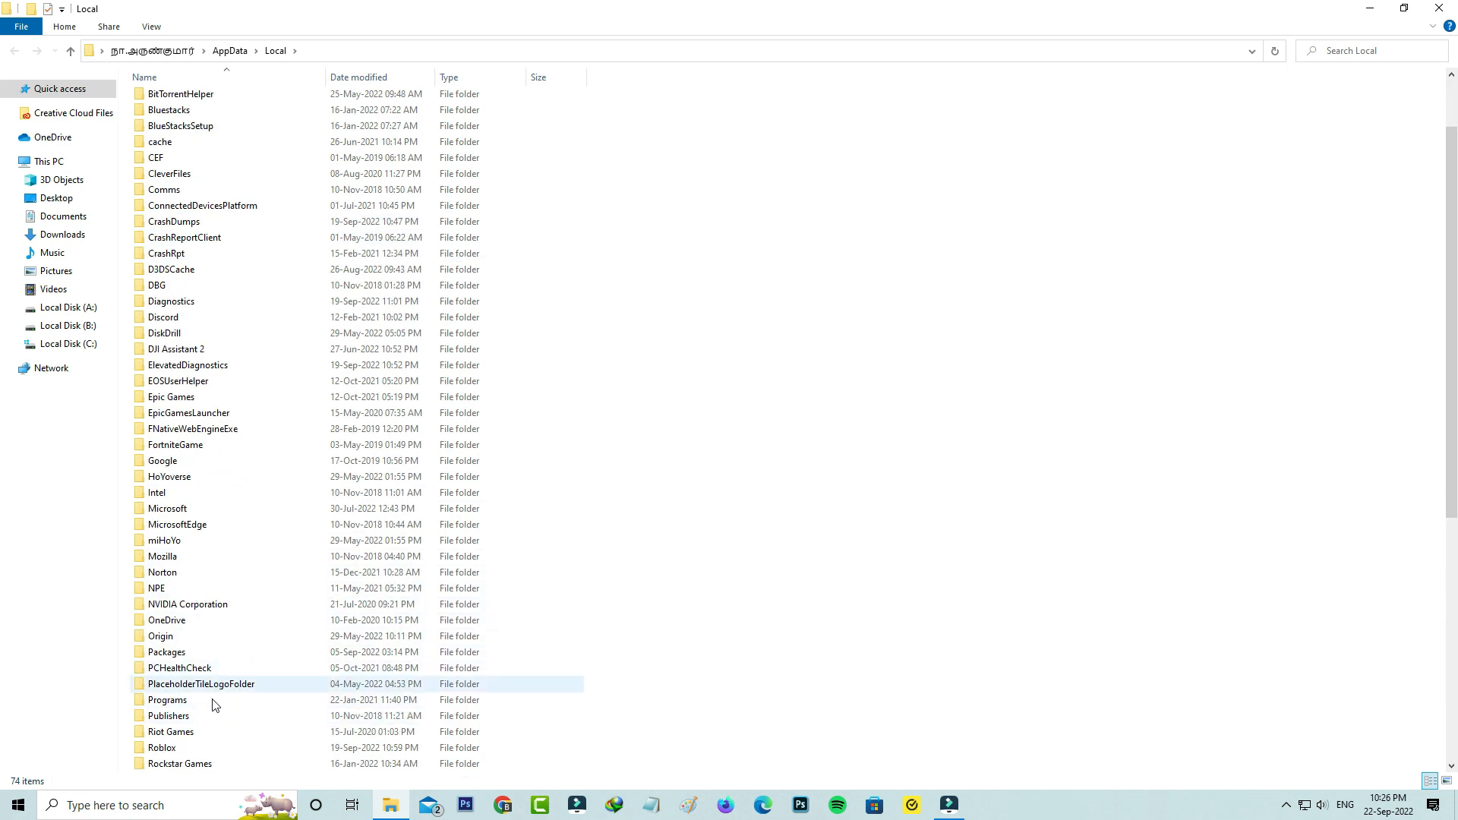
left_click(162, 747)
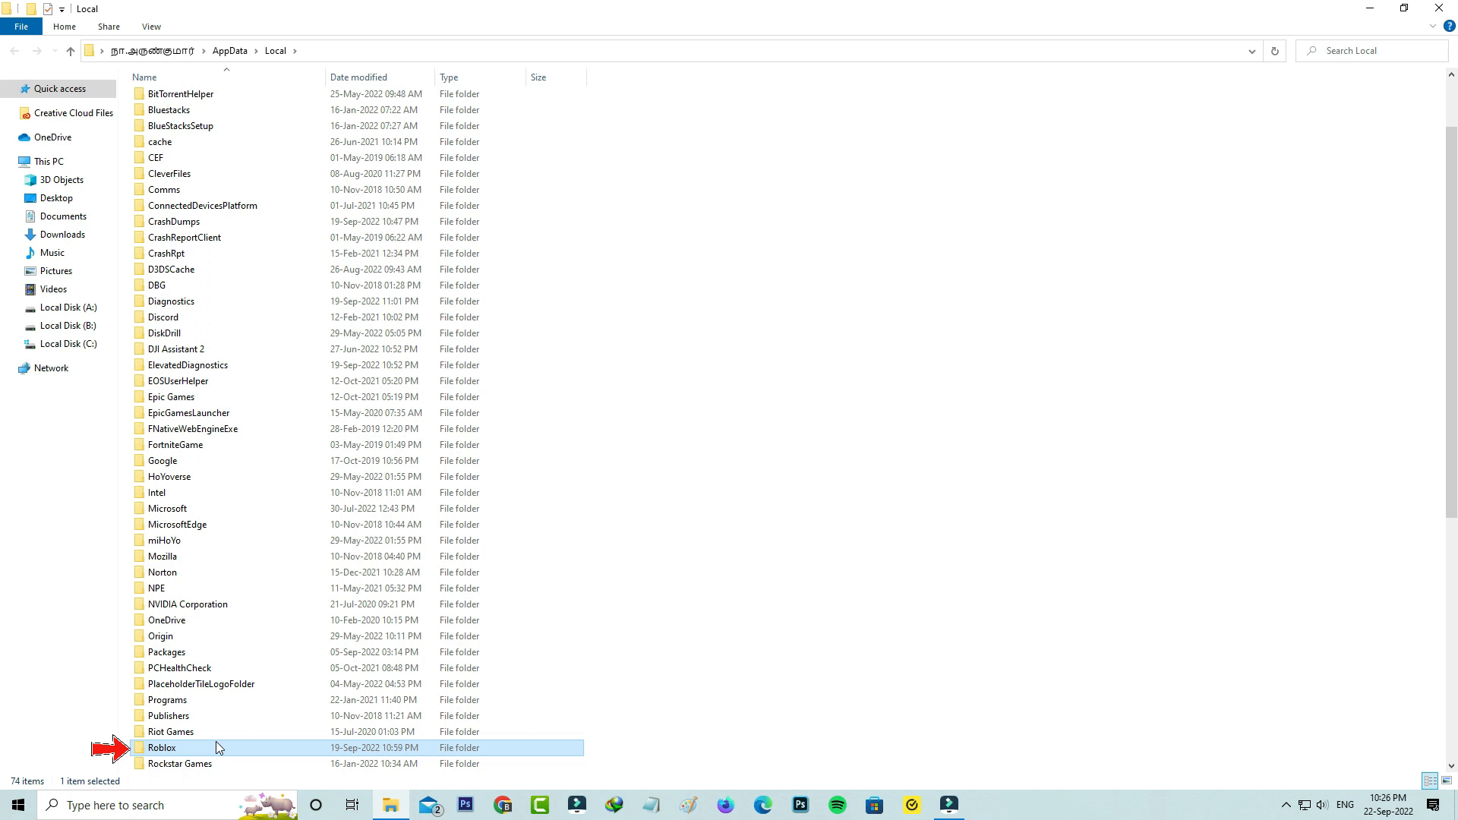
key("Delete")
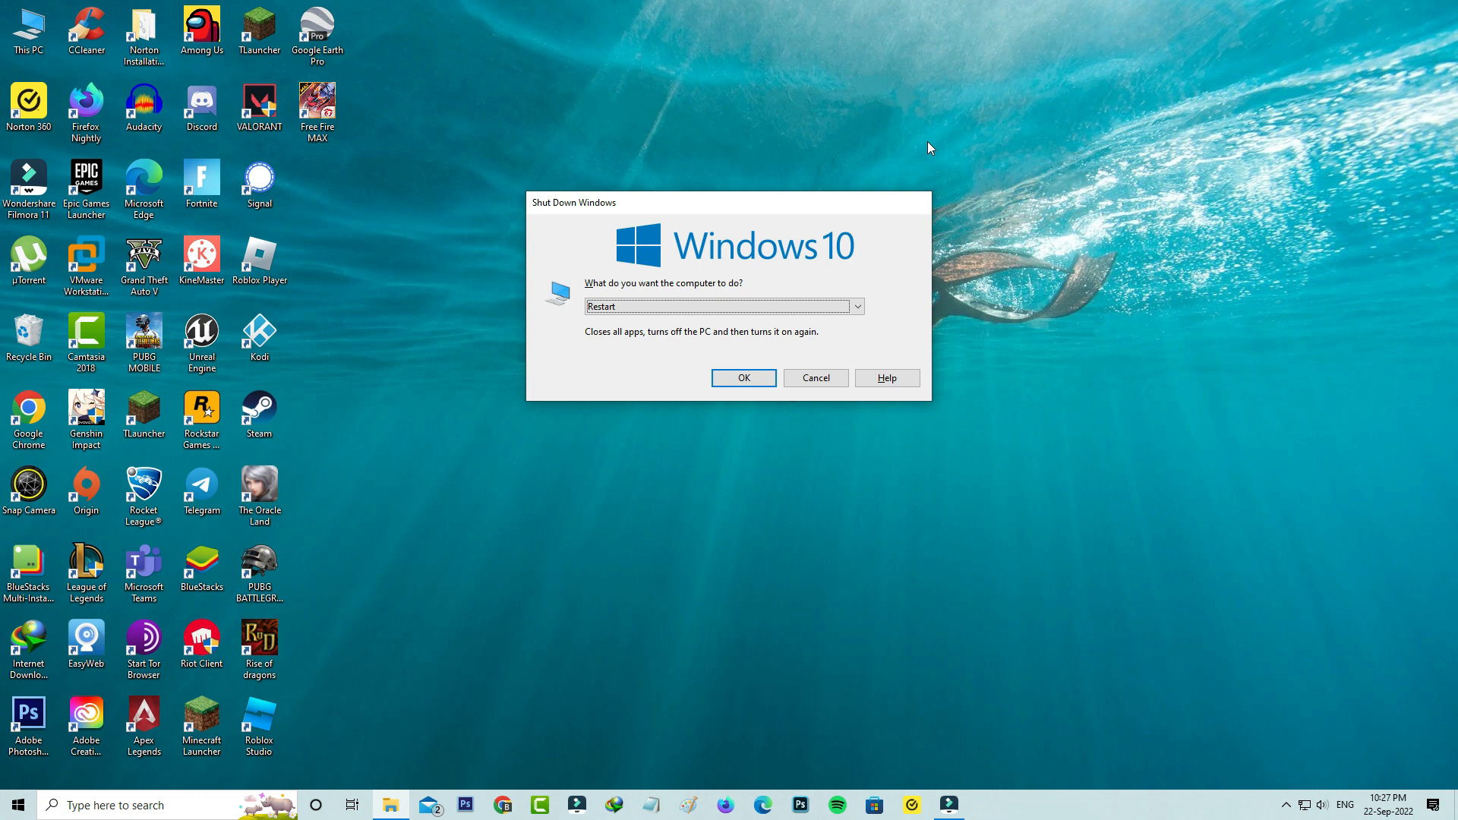
Step: Confirm restarting the computer from the Shut Down Windows dialog
left_click(814, 378)
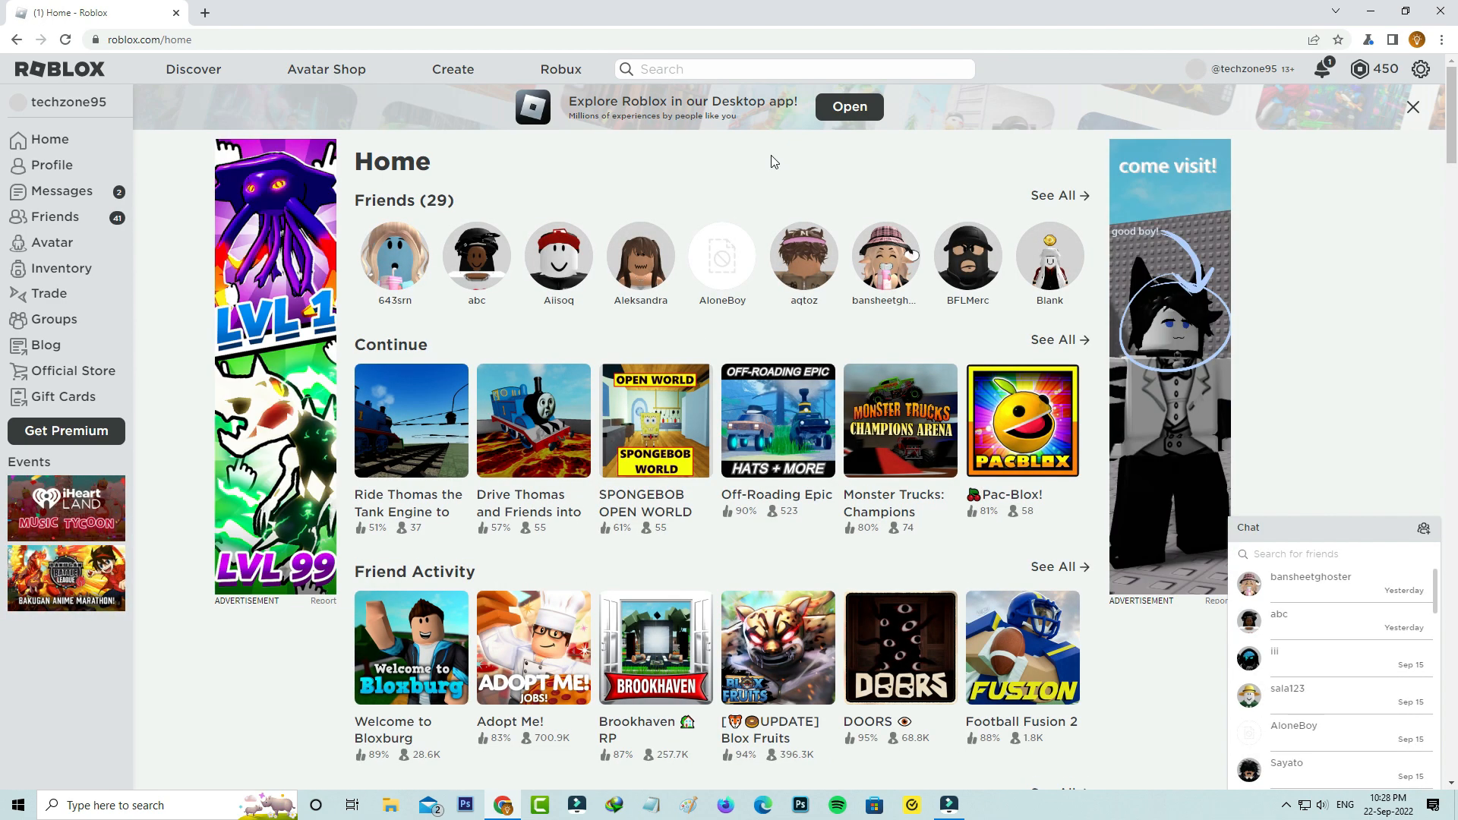
mouse_move(396, 416)
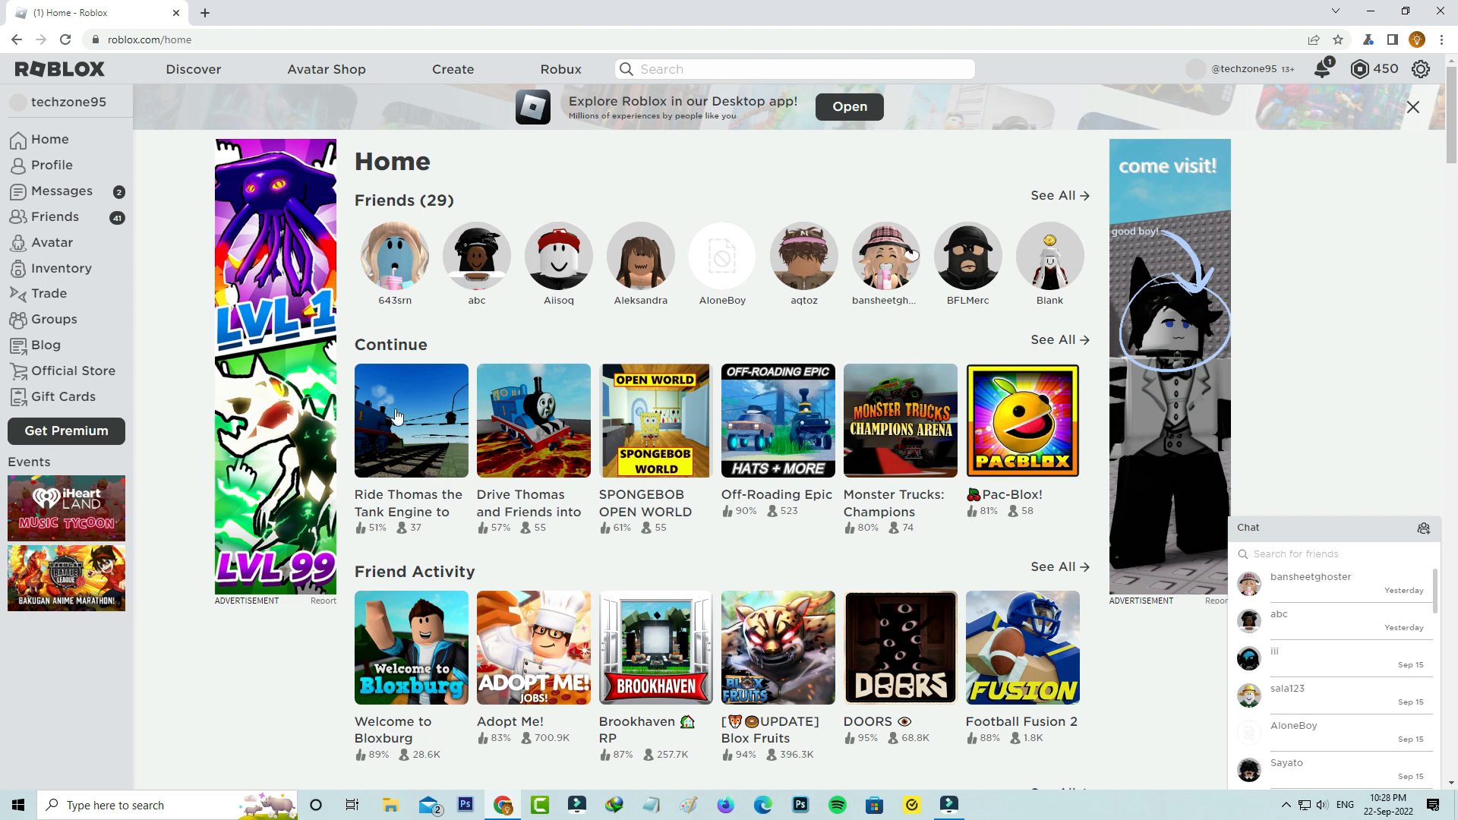
Step: From the Ride Thomas game page, decline the missing-app prompt and download the Roblox installer
left_click(410, 421)
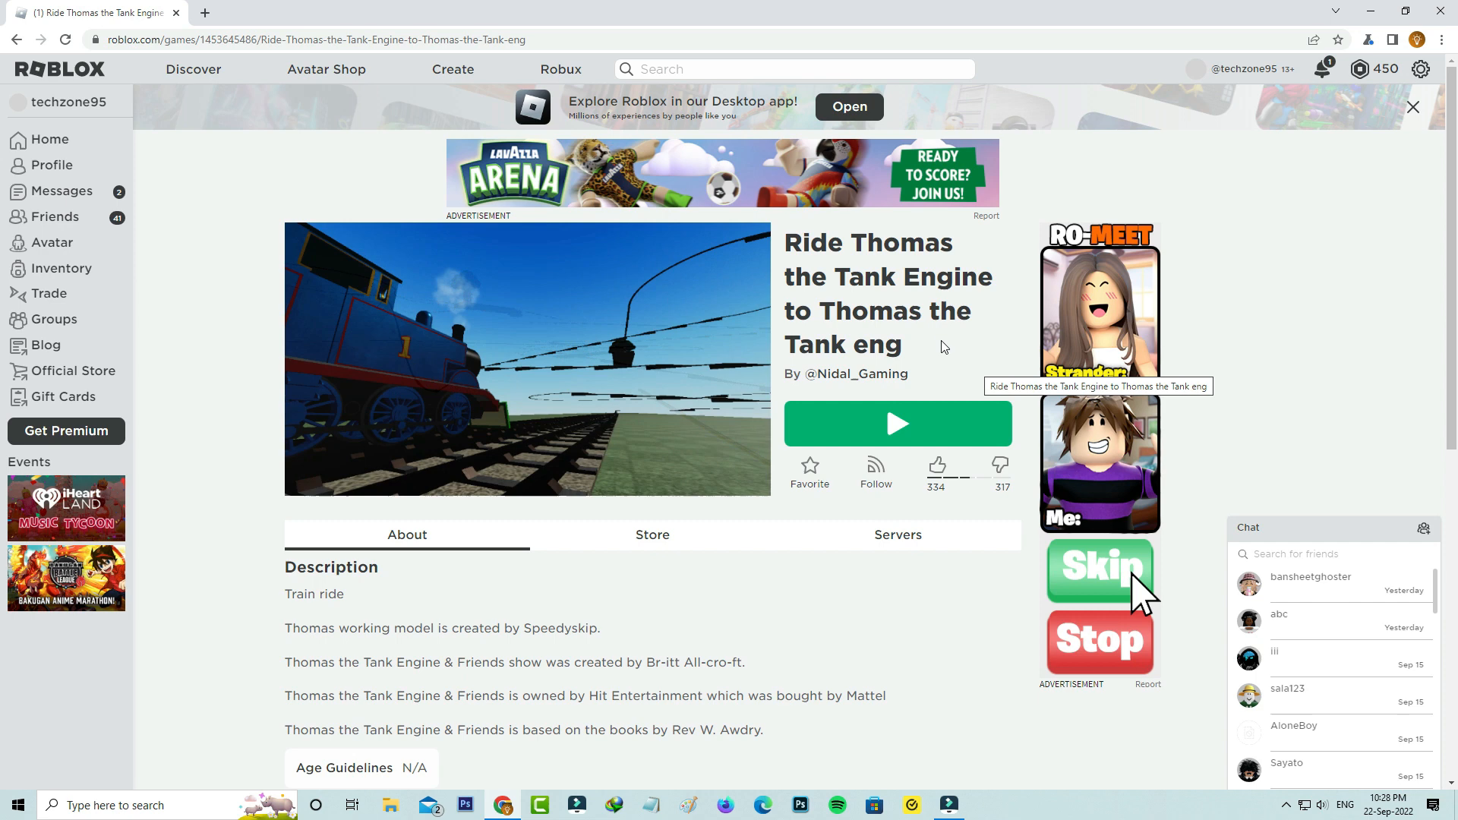
left_click(897, 423)
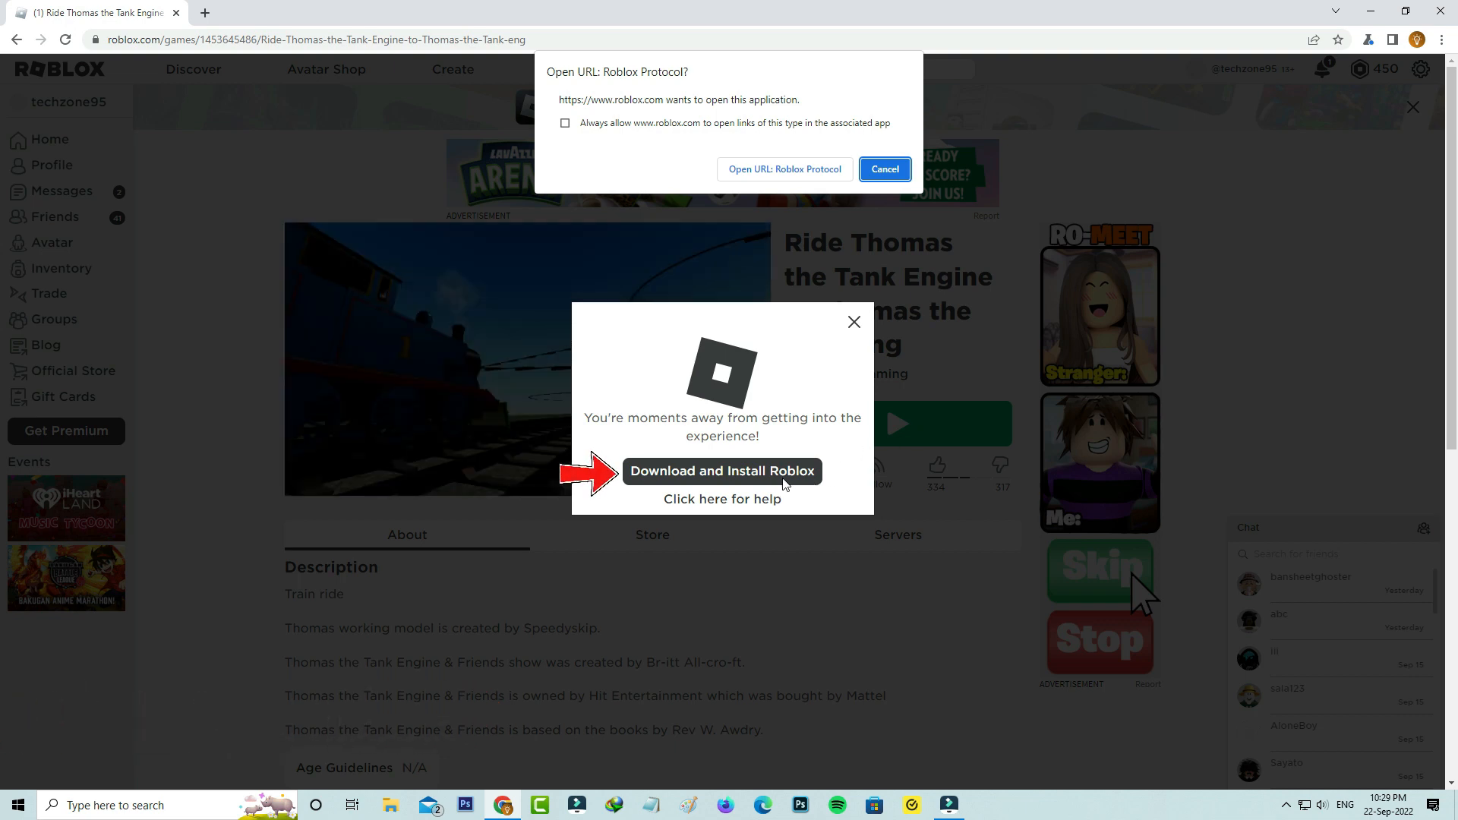
left_click(882, 169)
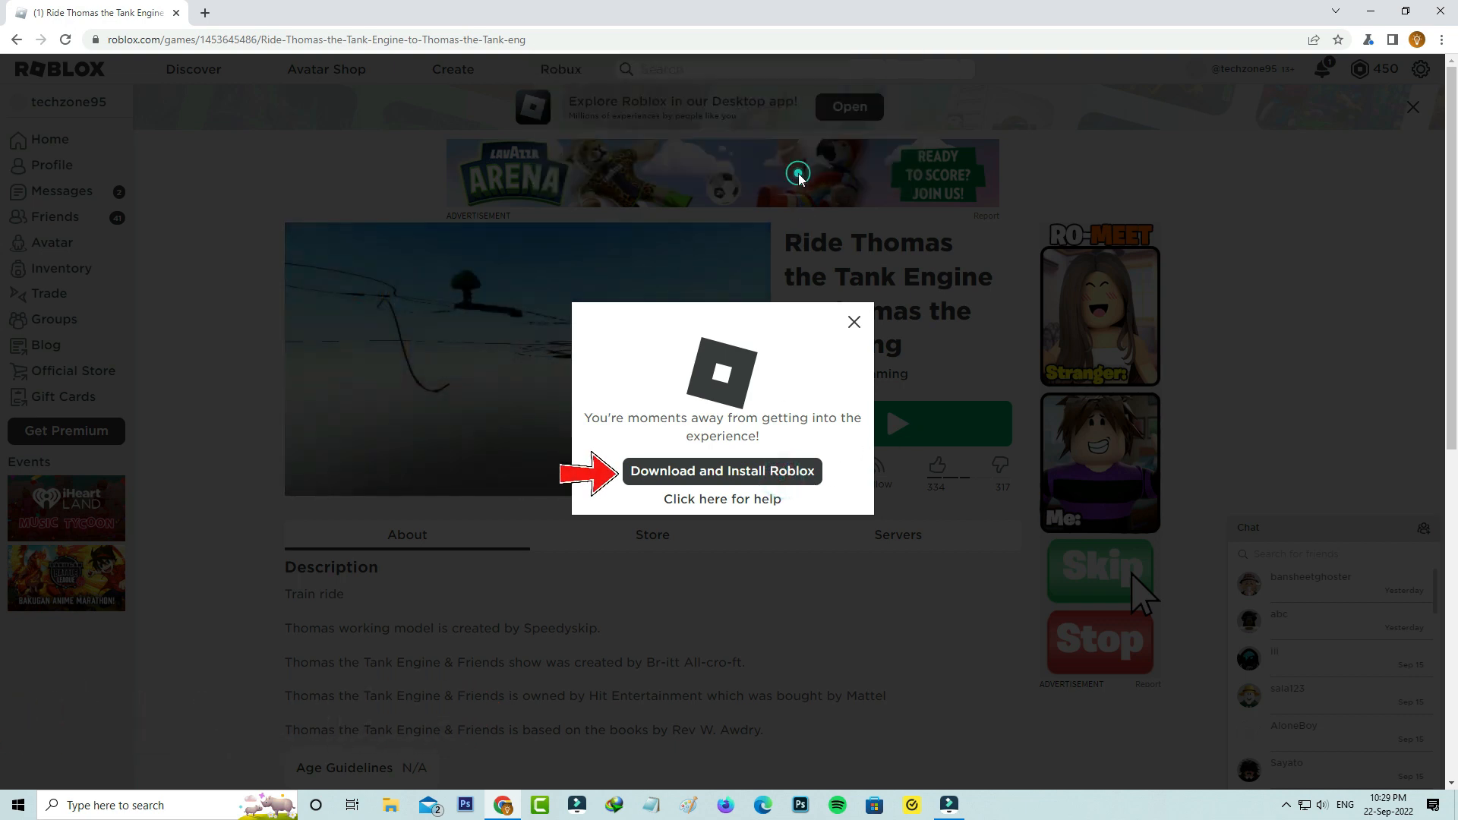
left_click(721, 471)
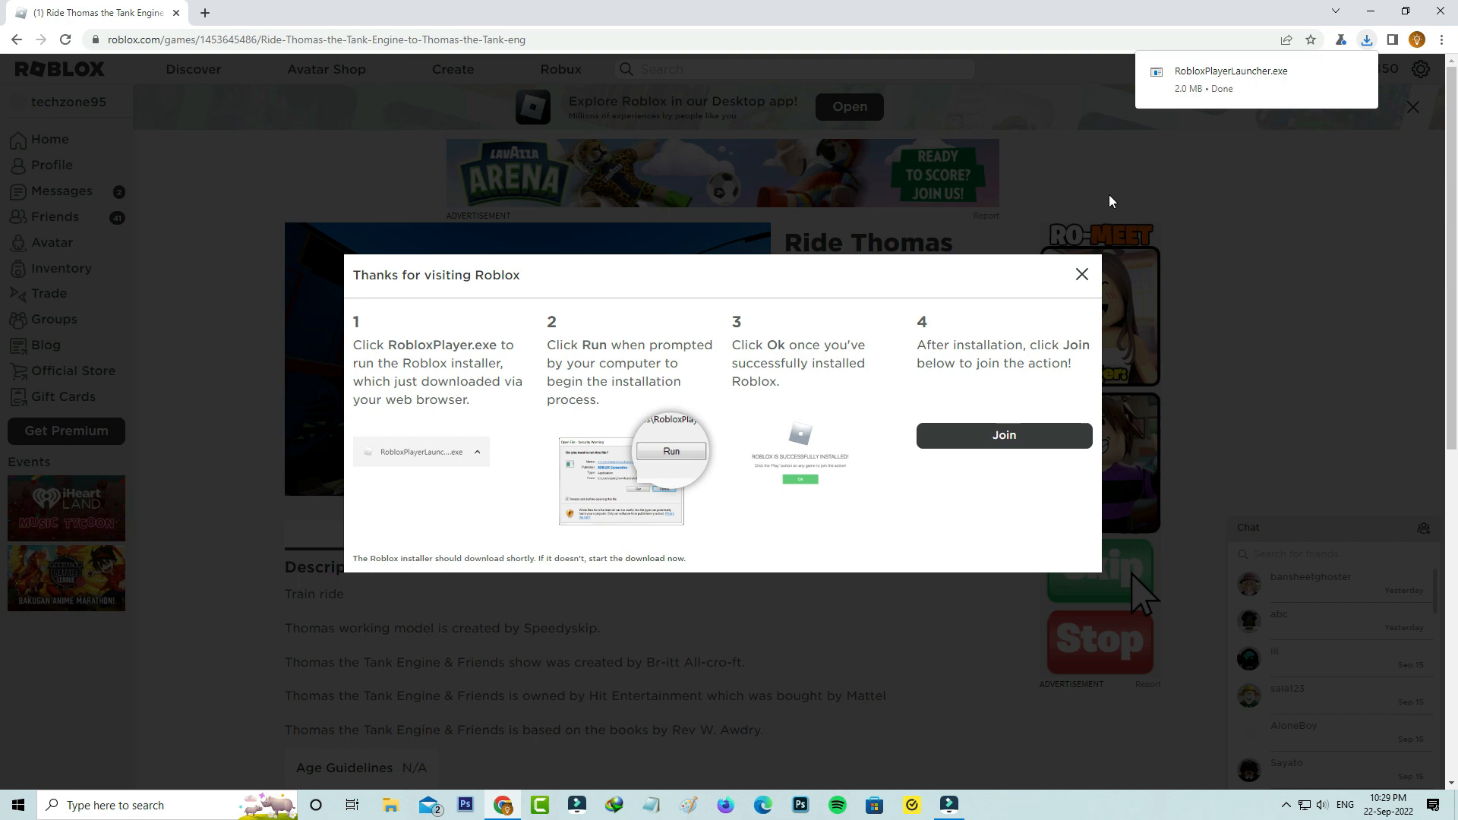
mouse_move(1229, 101)
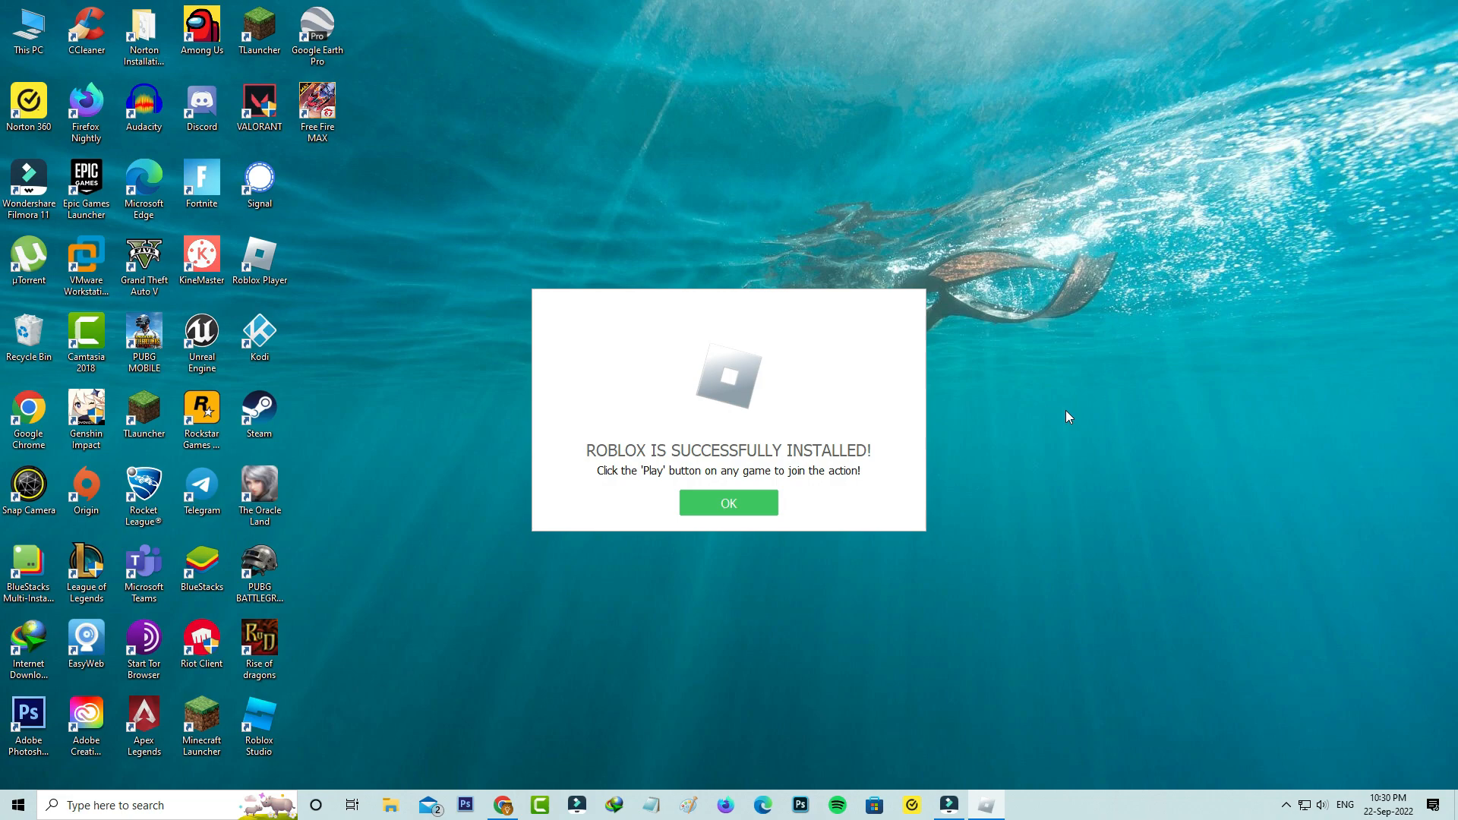
Step: Close the Roblox installation success notice after RobloxPlayerLauncher.exe finishes
left_click(728, 503)
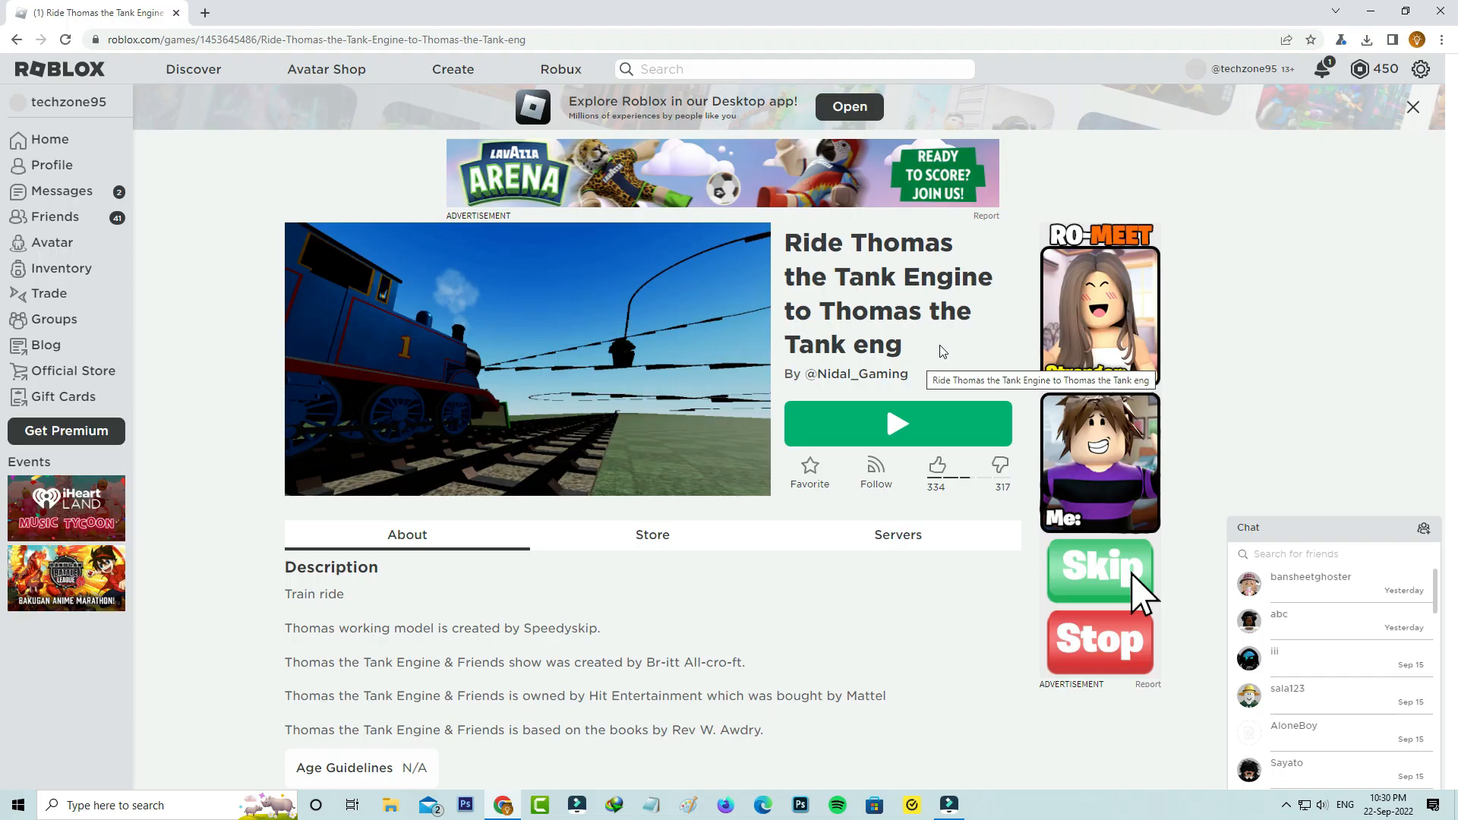
mouse_move(951, 426)
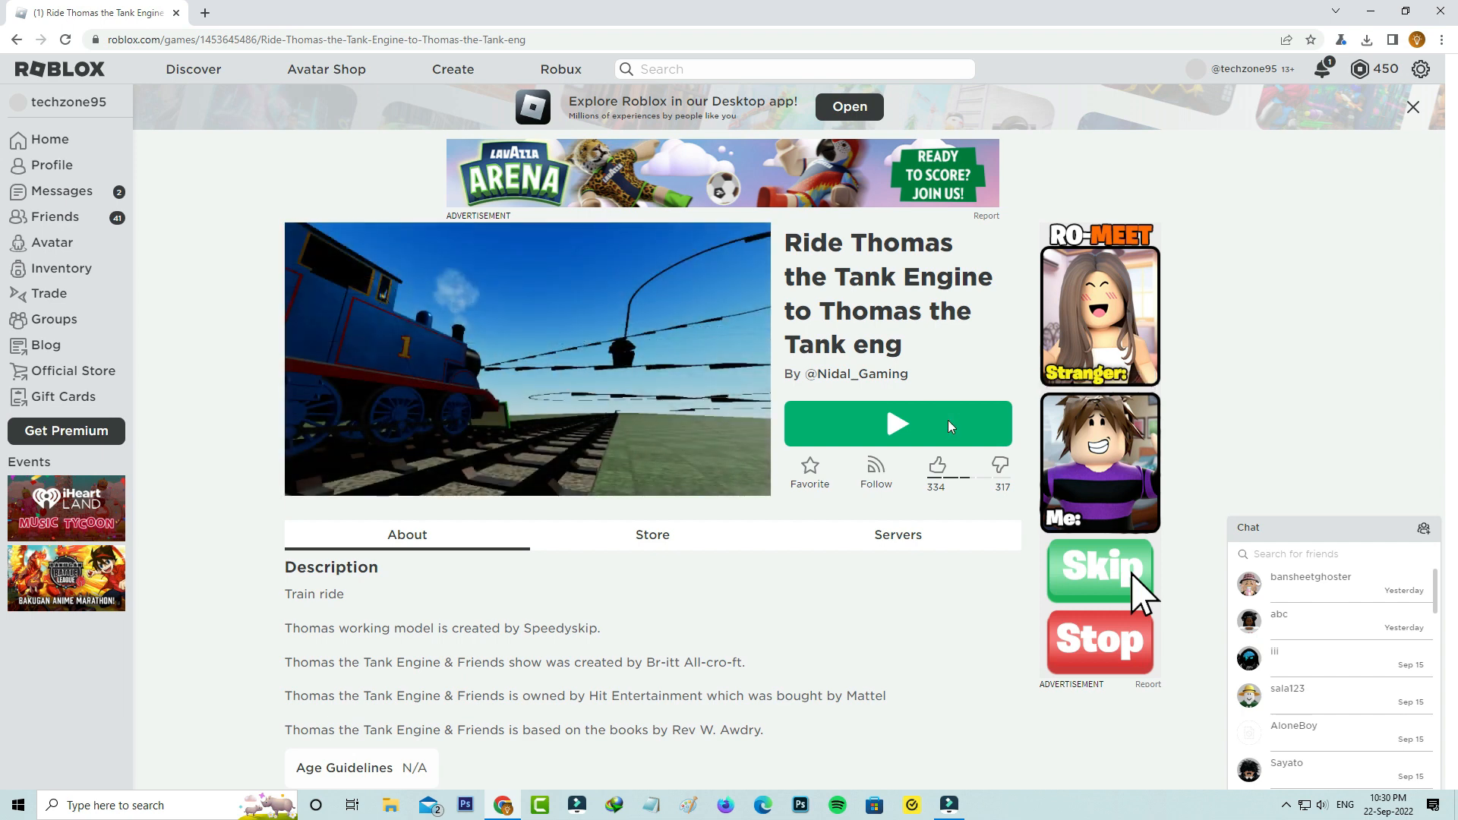
Step: Play Ride Thomas and allow the browser to open the reinstalled Roblox app
left_click(897, 424)
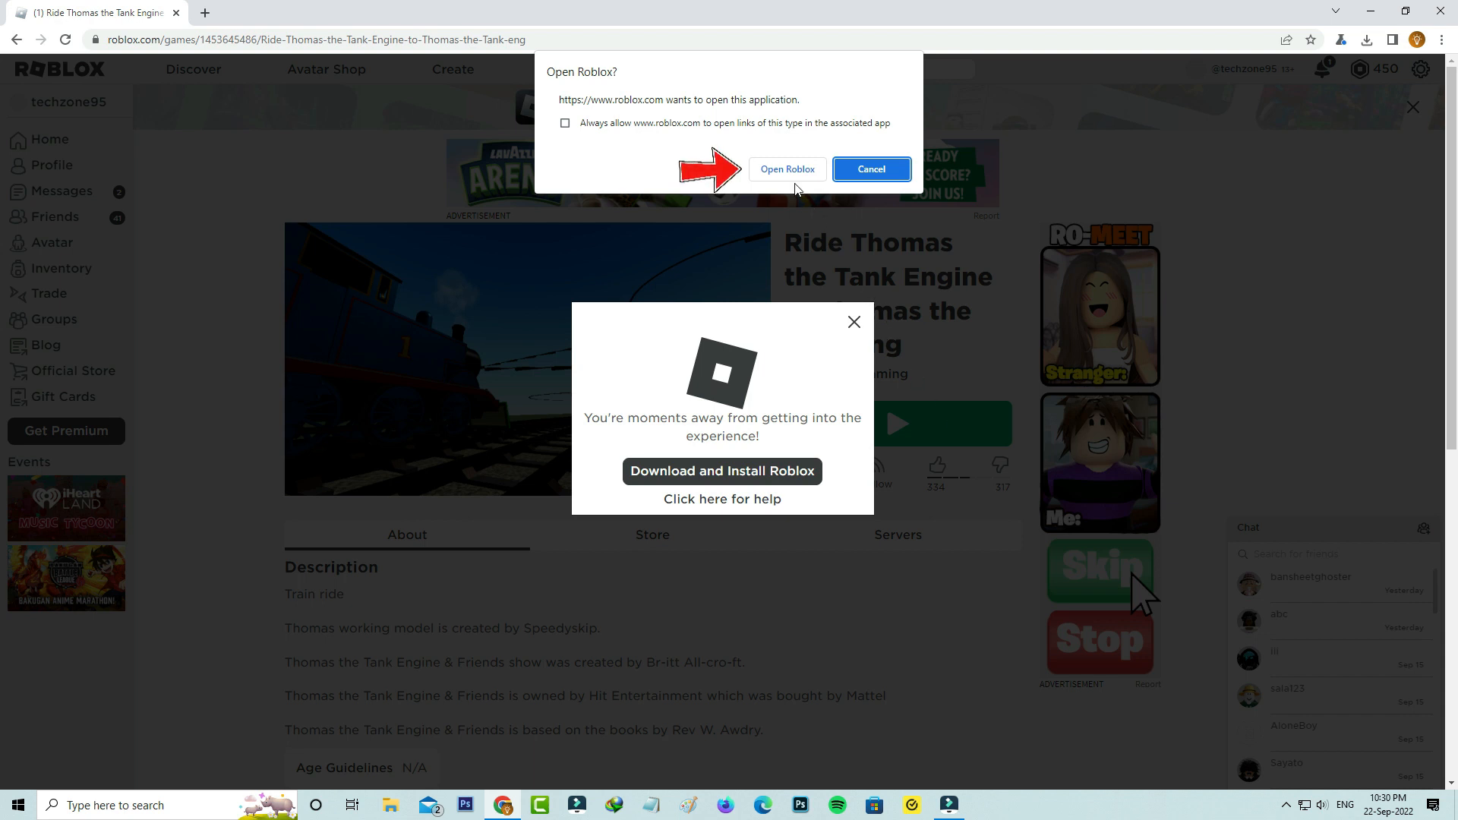
left_click(869, 169)
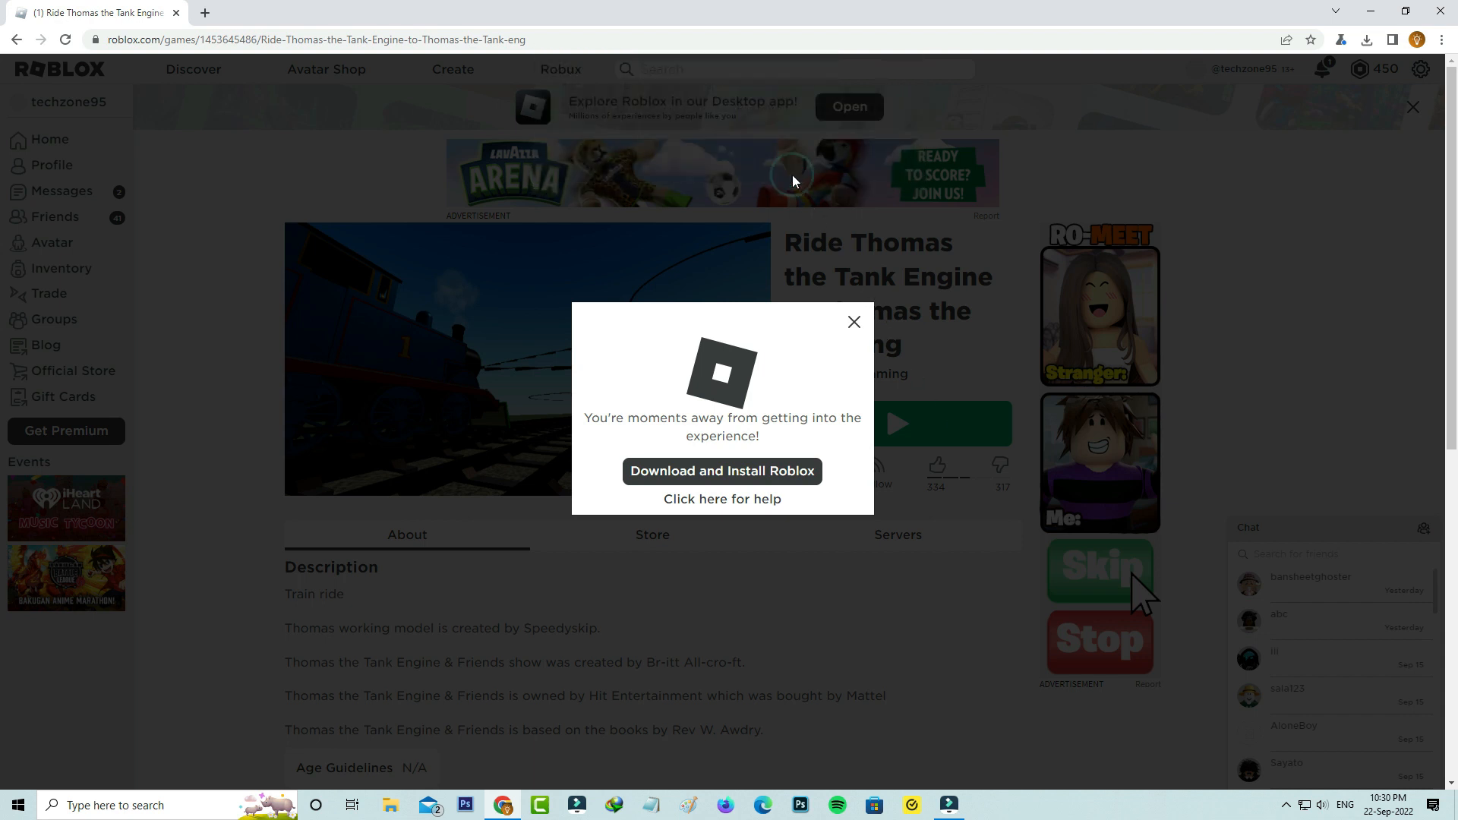